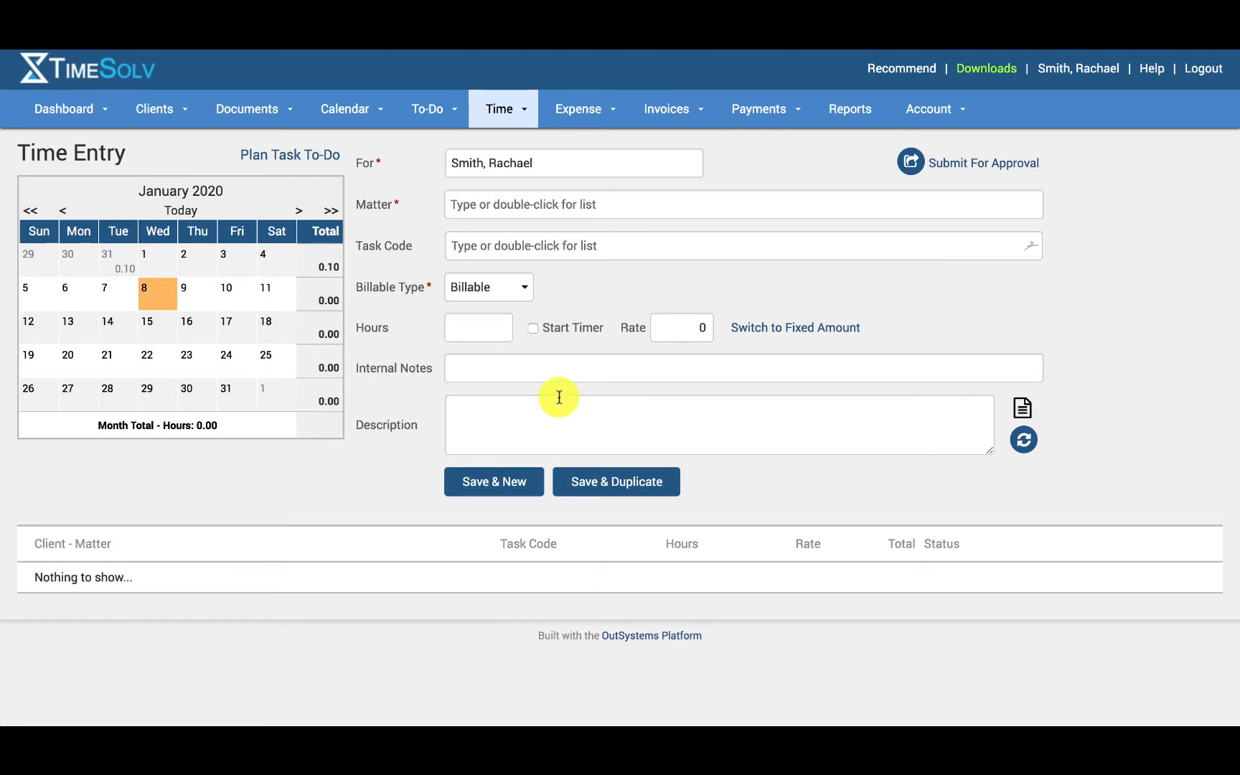
left_click(927, 109)
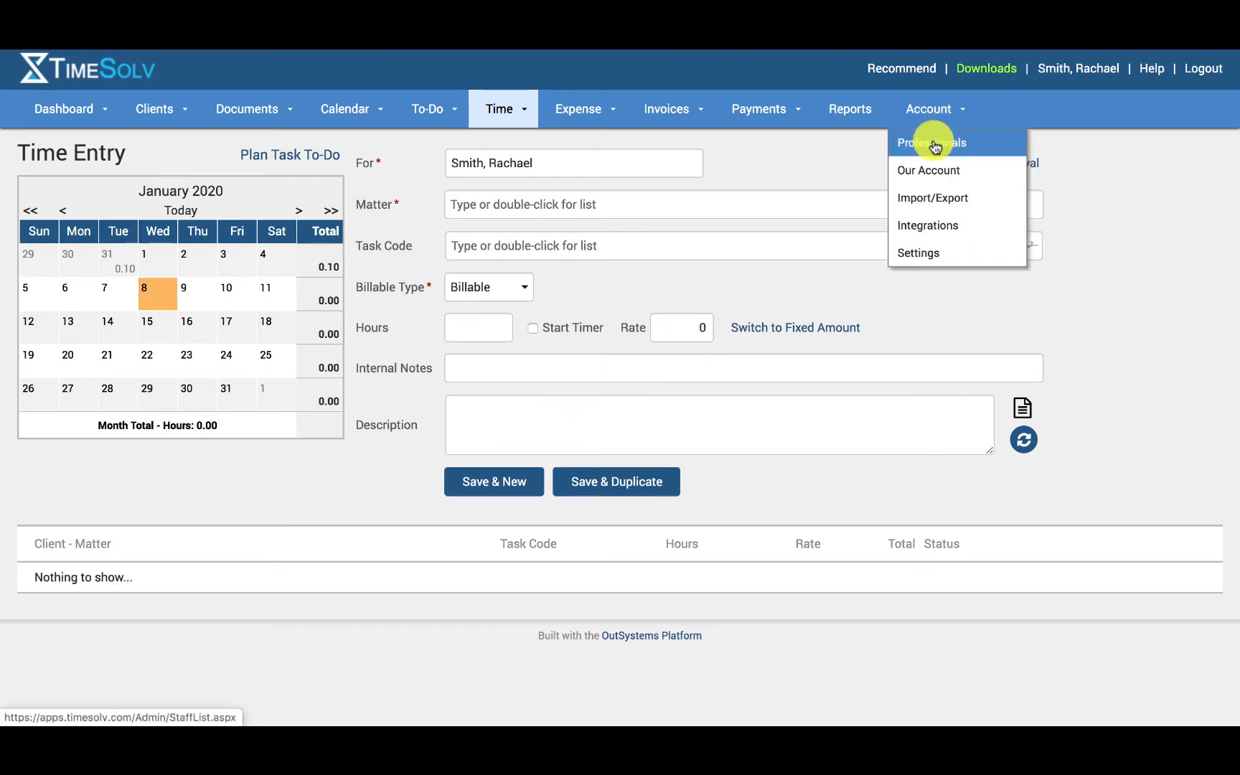
left_click(931, 142)
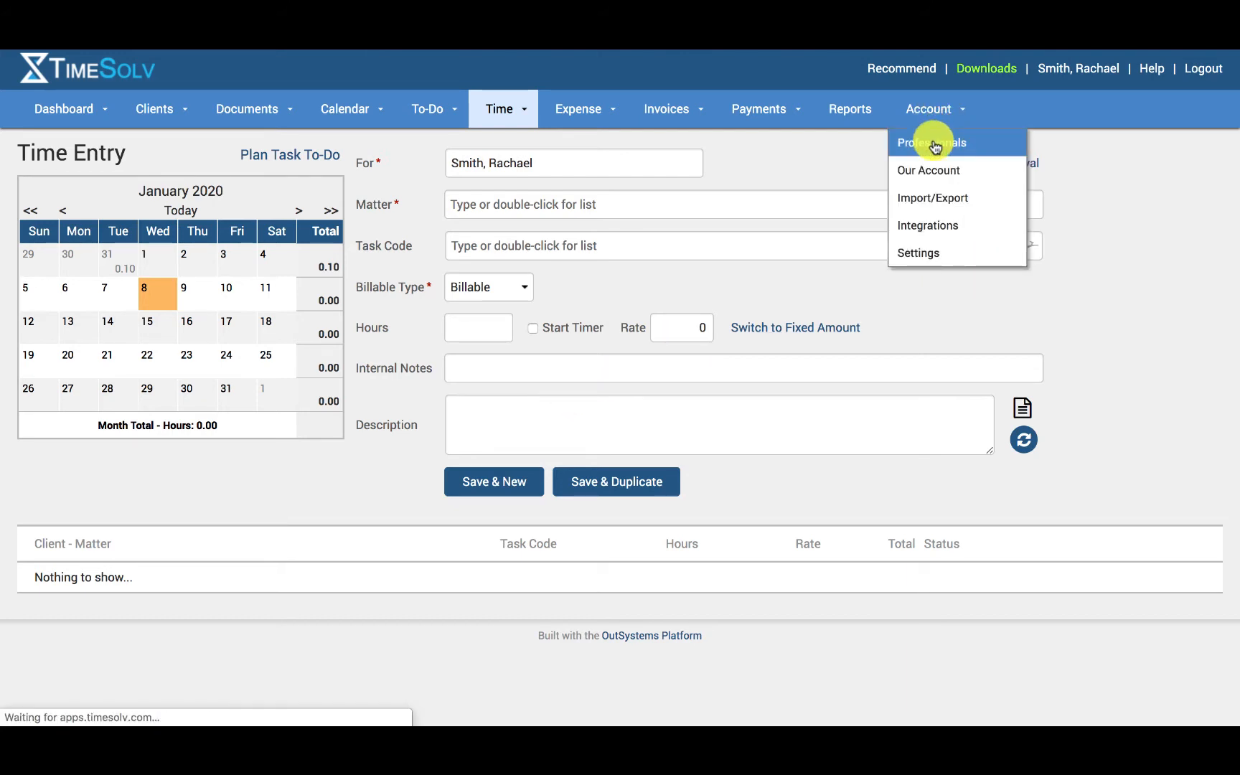
left_click(931, 142)
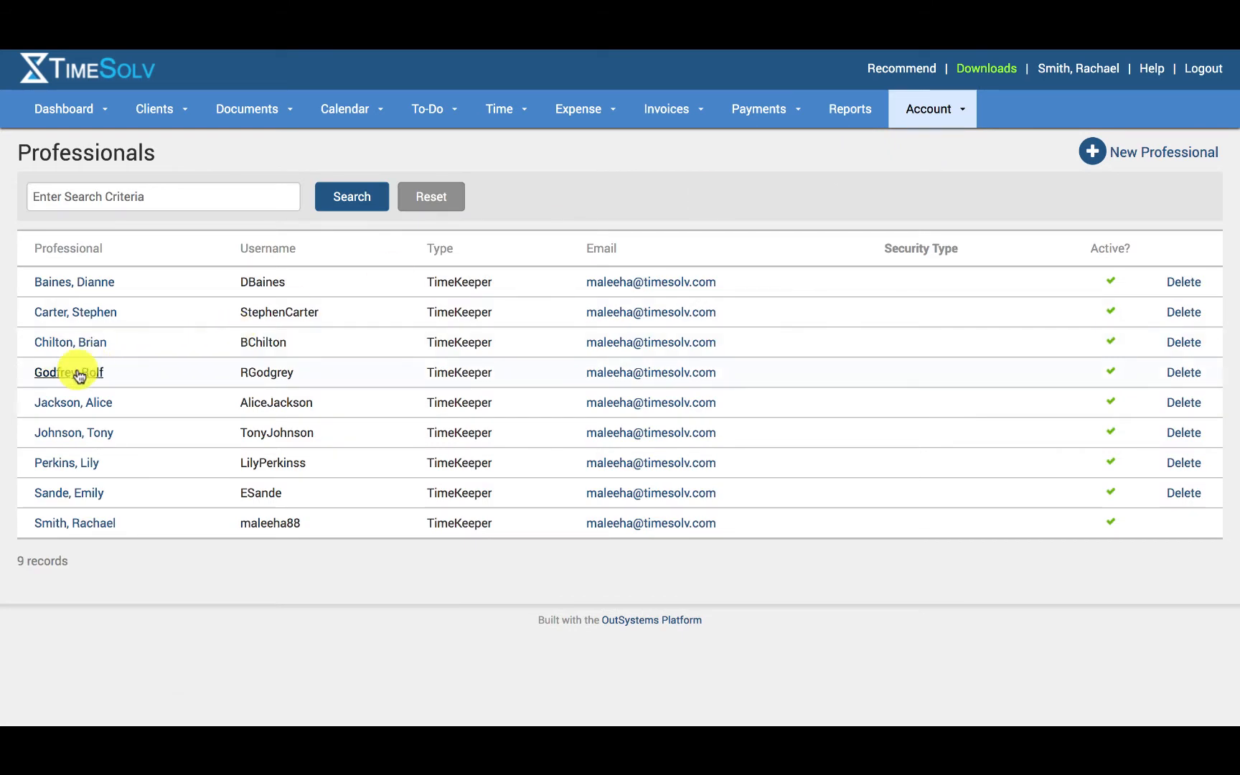
left_click(63, 373)
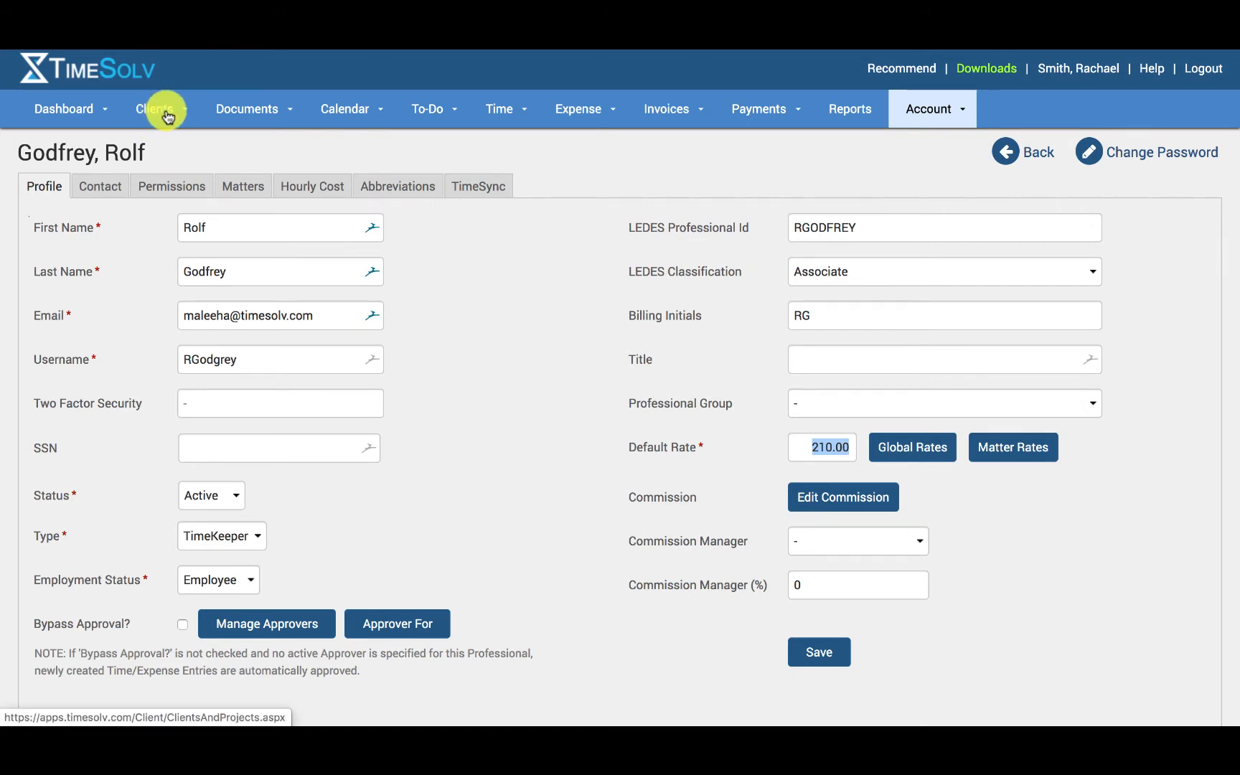
left_click(156, 109)
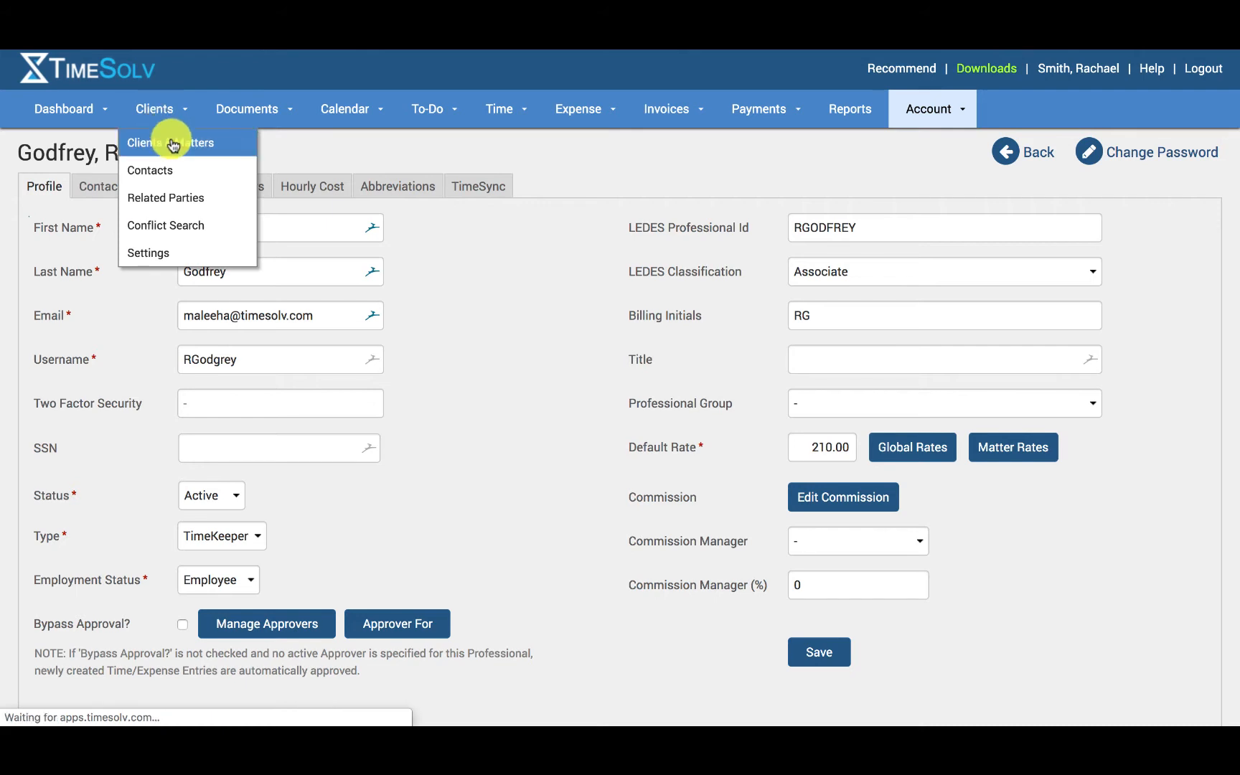
left_click(170, 144)
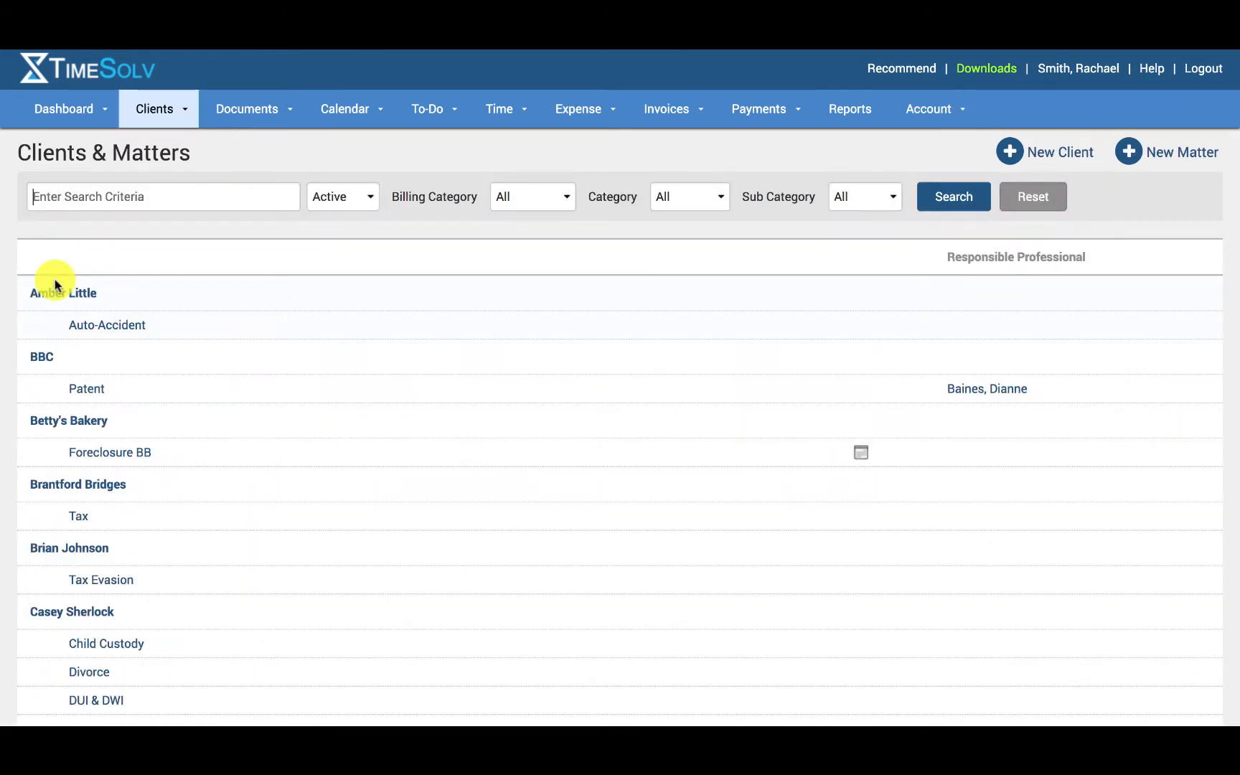
mouse_move(69, 294)
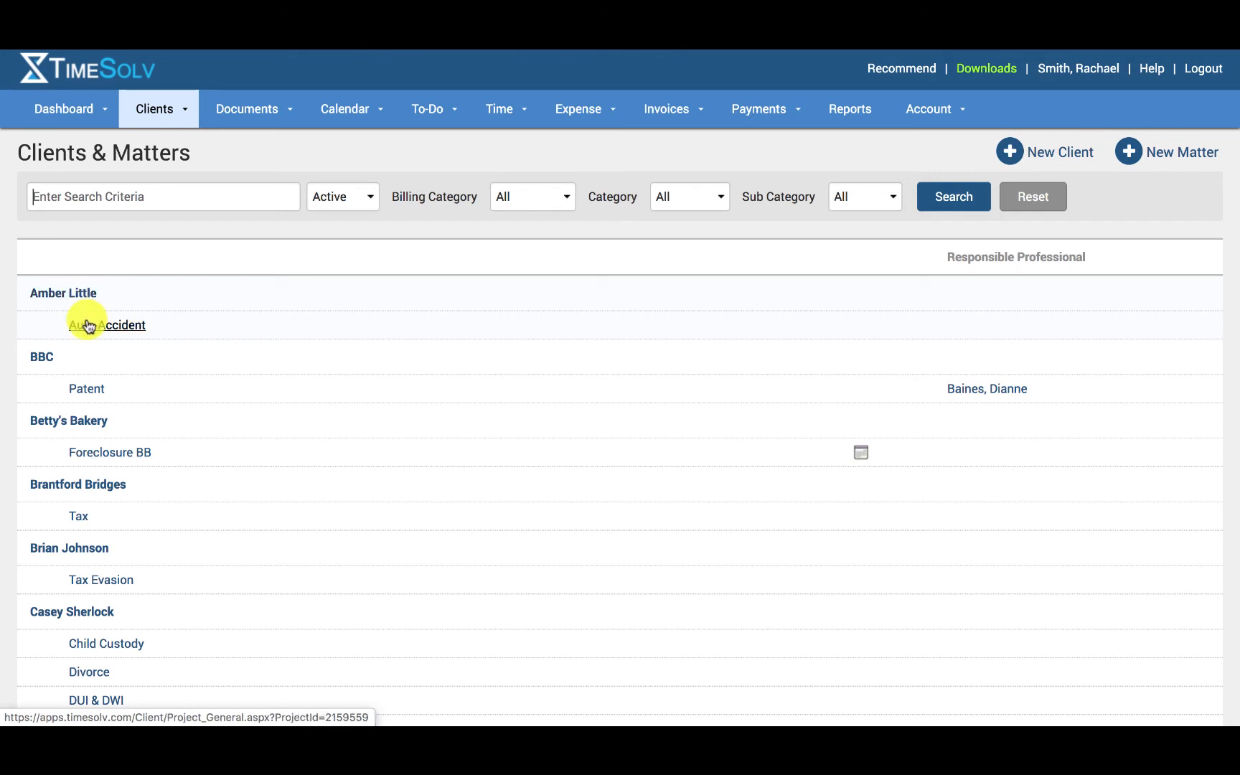
left_click(108, 325)
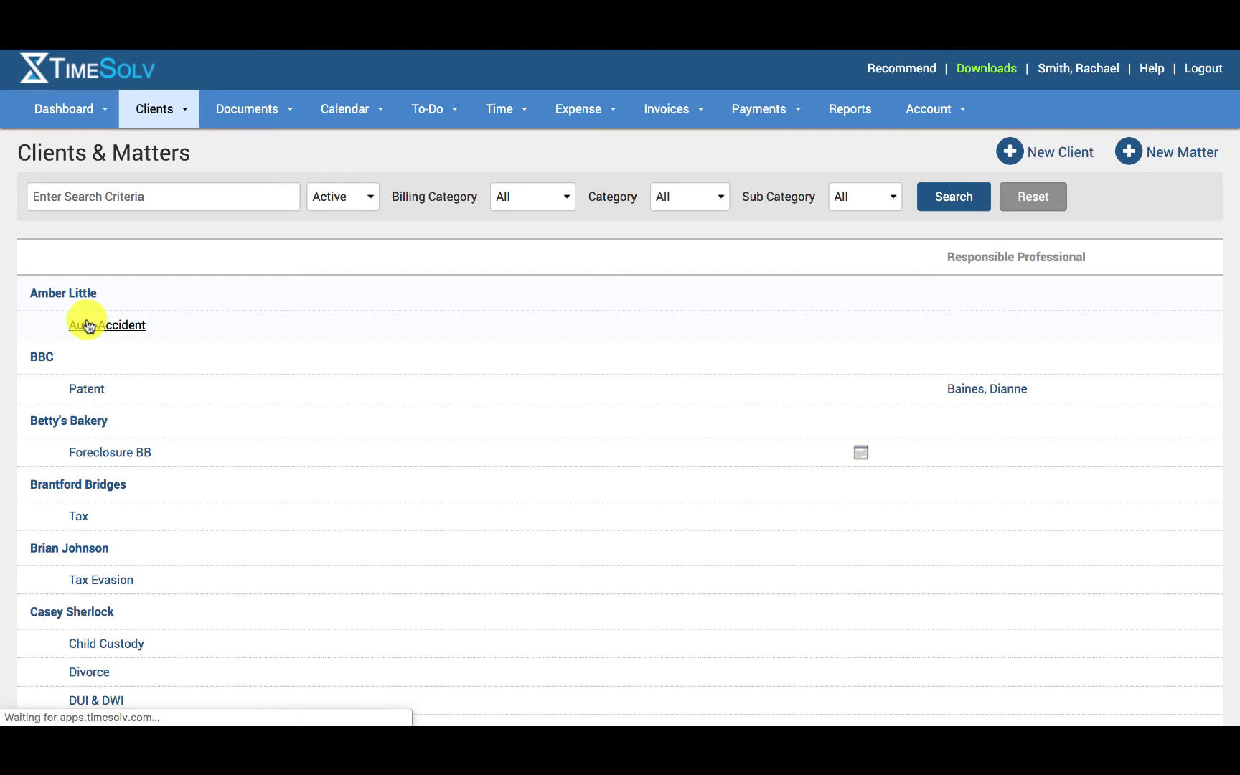
left_click(106, 326)
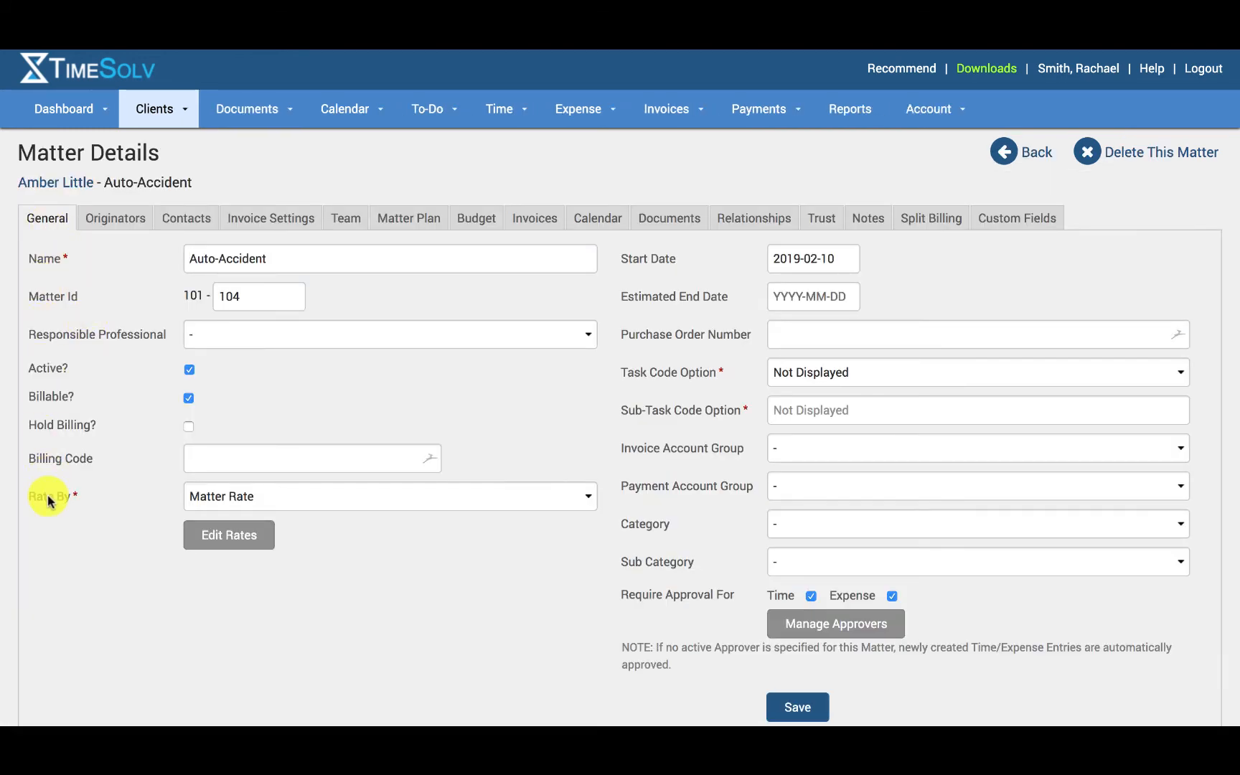
left_click(391, 496)
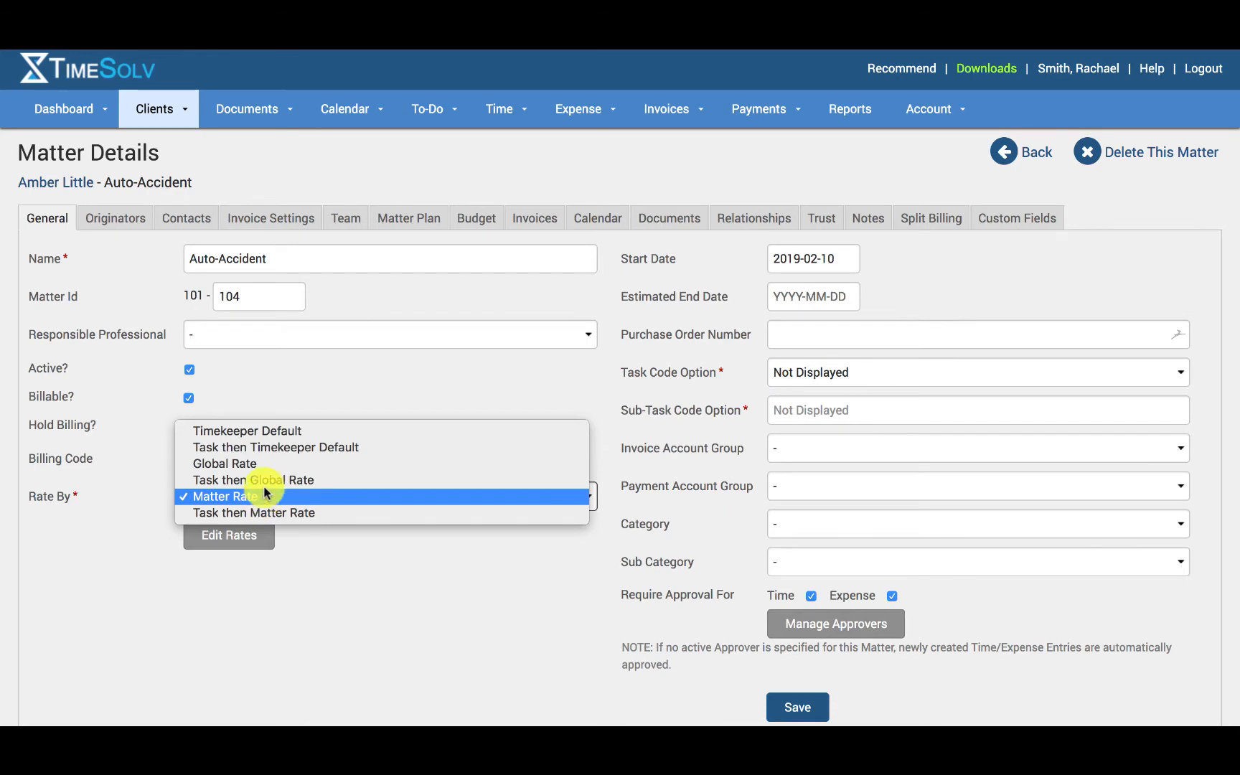
mouse_move(256, 430)
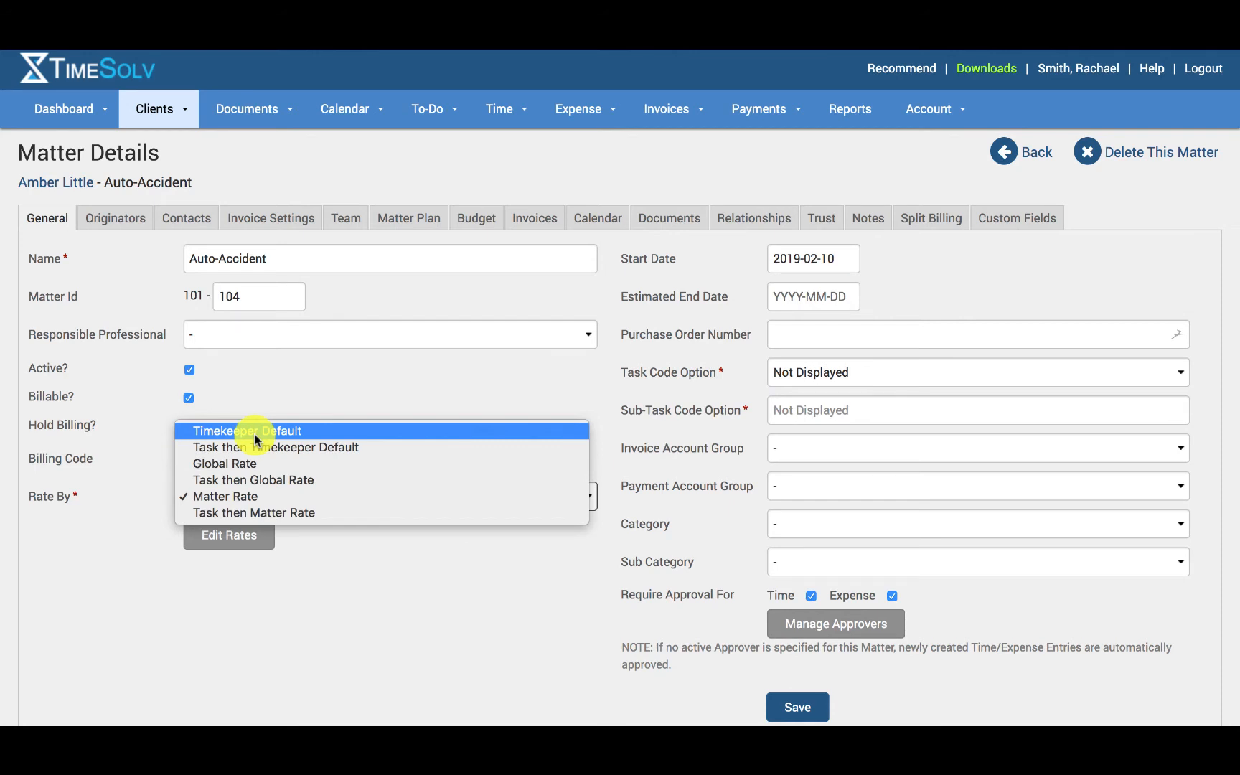
mouse_move(260, 461)
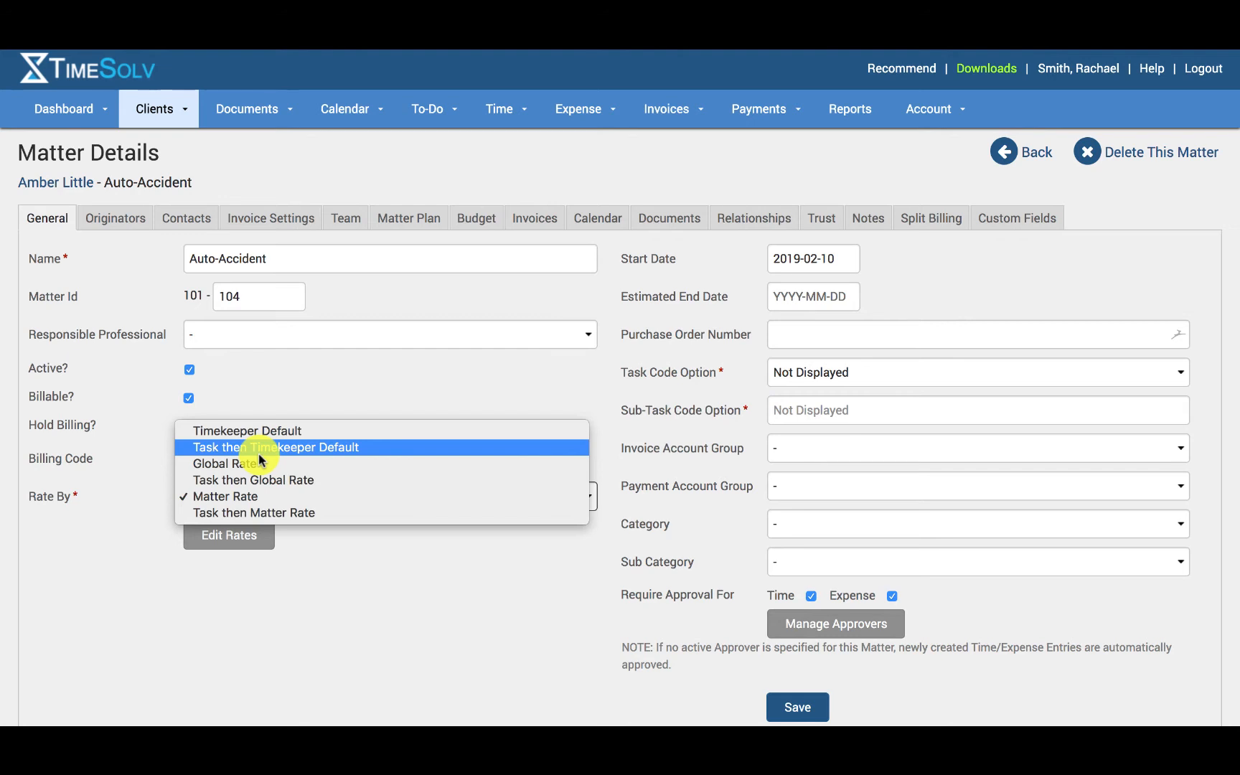
mouse_move(261, 464)
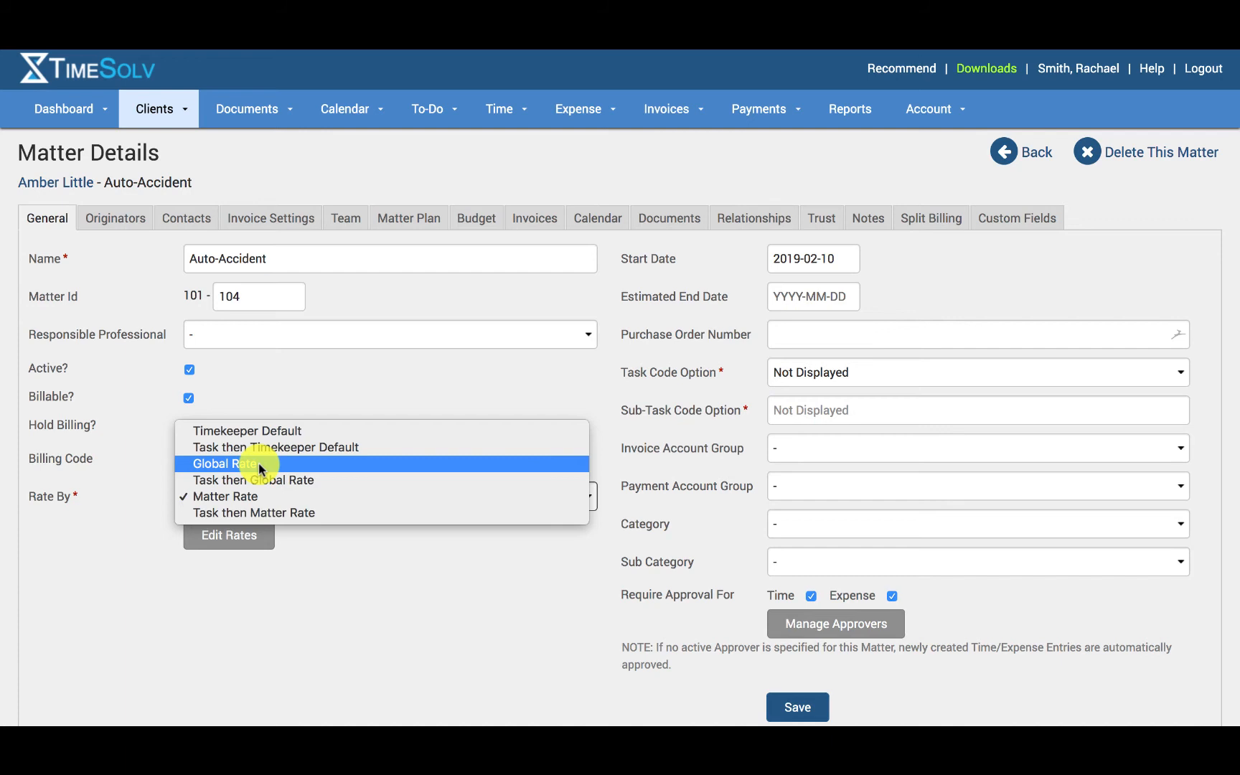
mouse_move(264, 481)
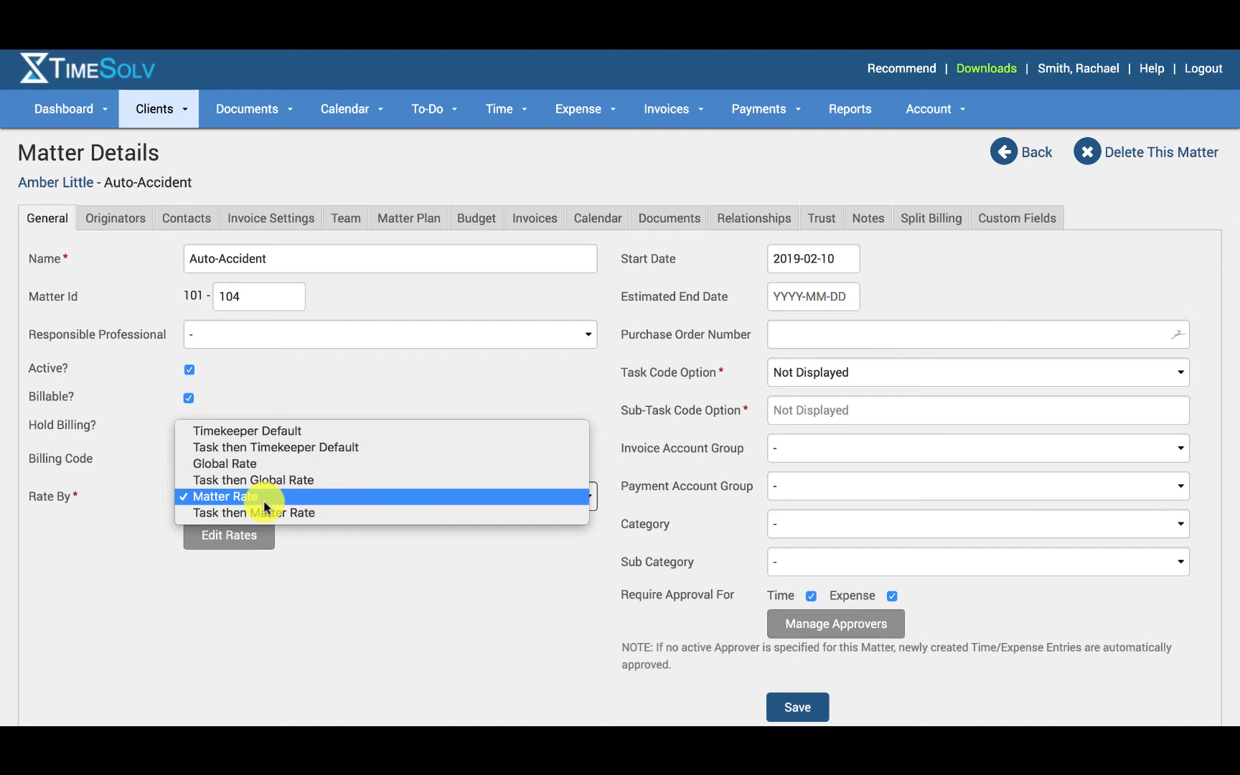
mouse_move(267, 518)
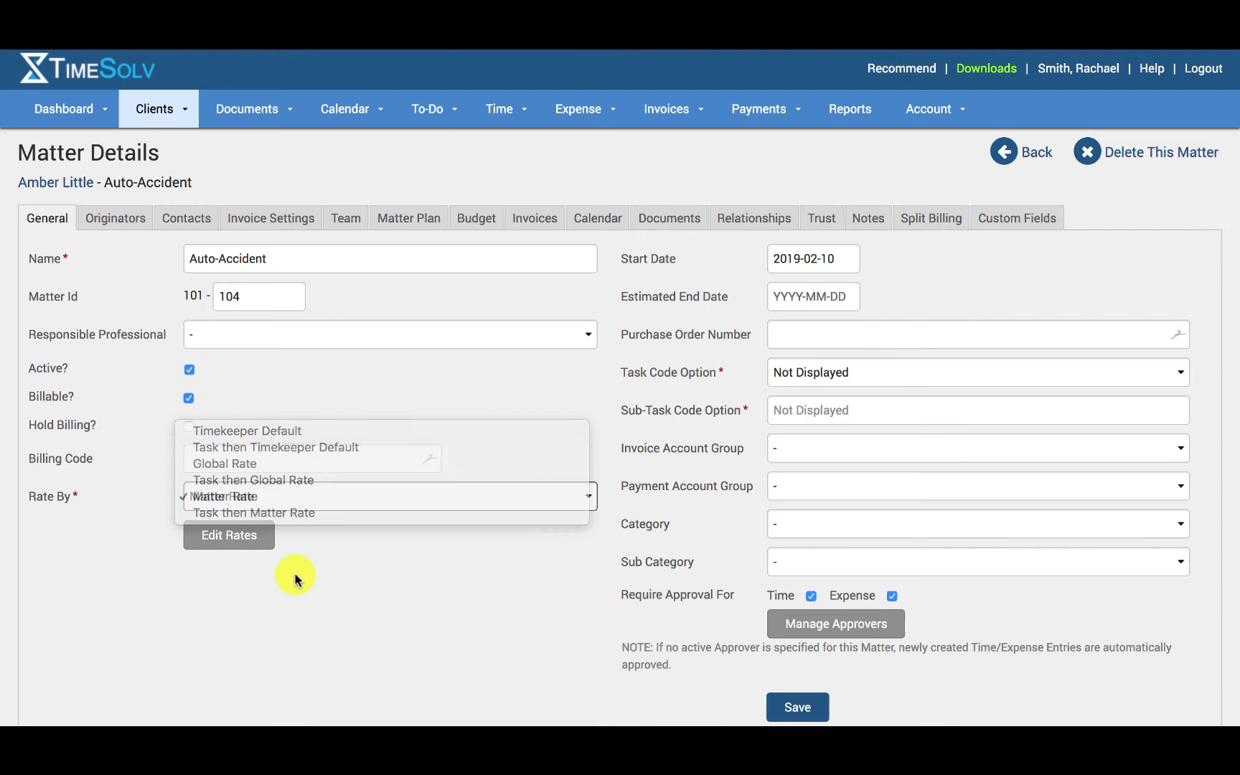
Keep Matter Rate, then view the Global Rates list in Time > Settings
left_click(224, 496)
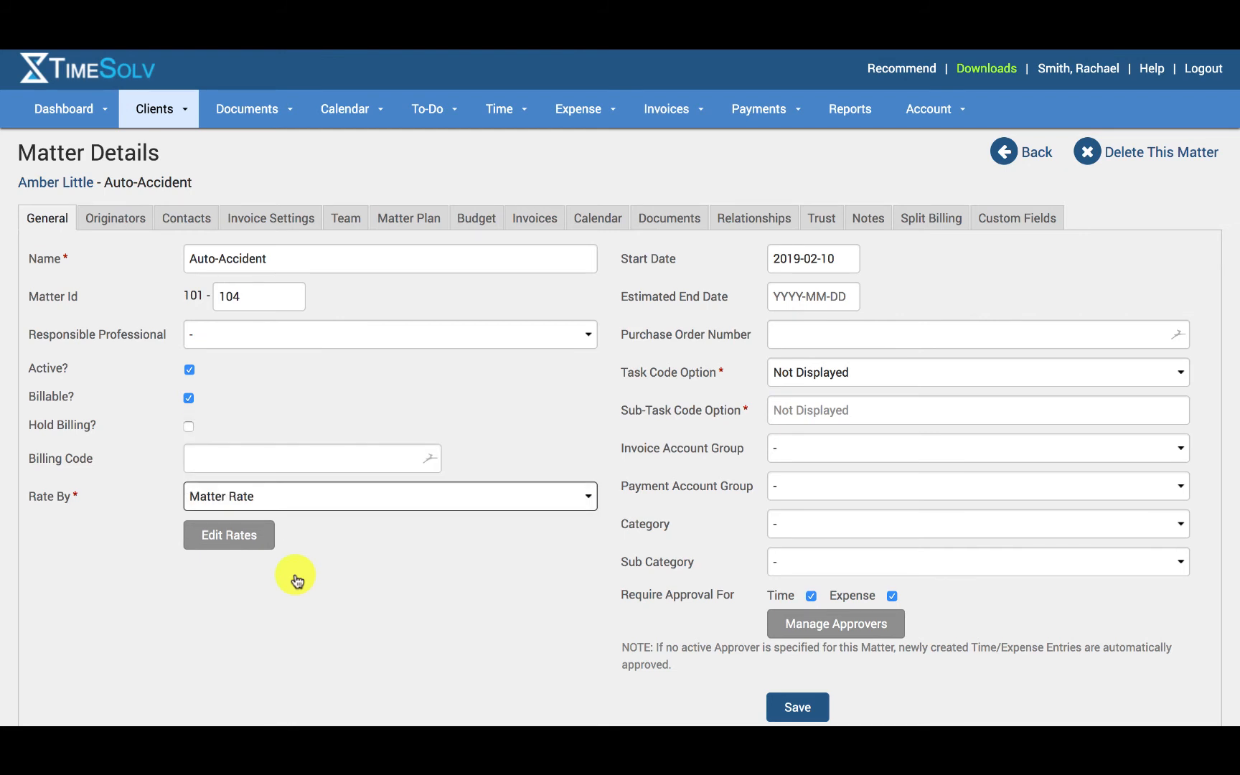
mouse_move(498, 124)
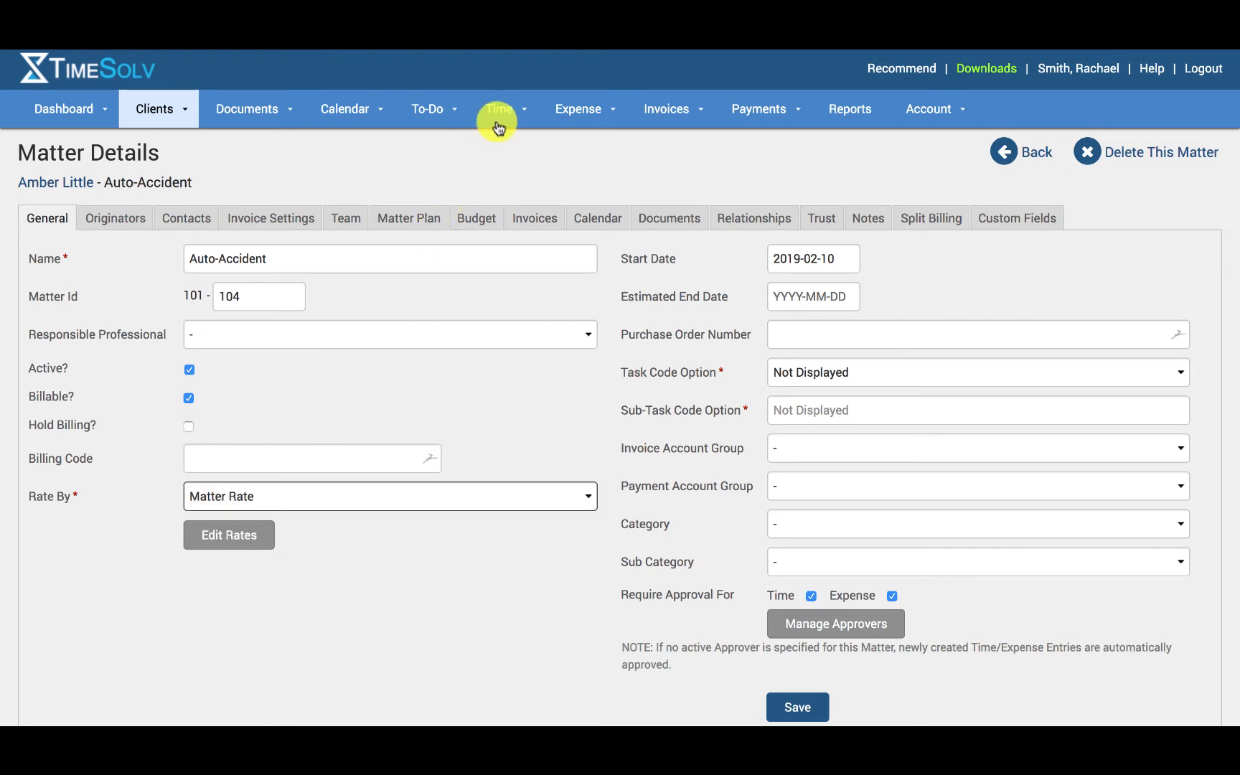
left_click(499, 109)
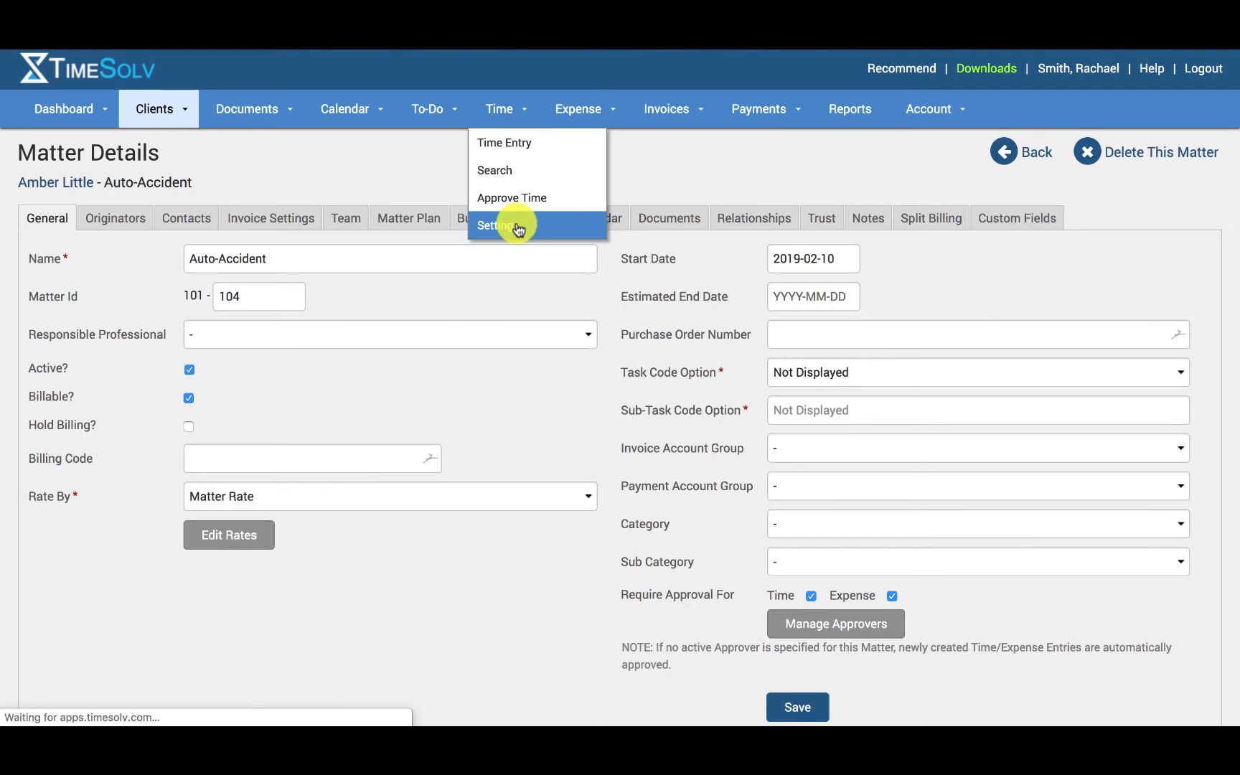
left_click(502, 225)
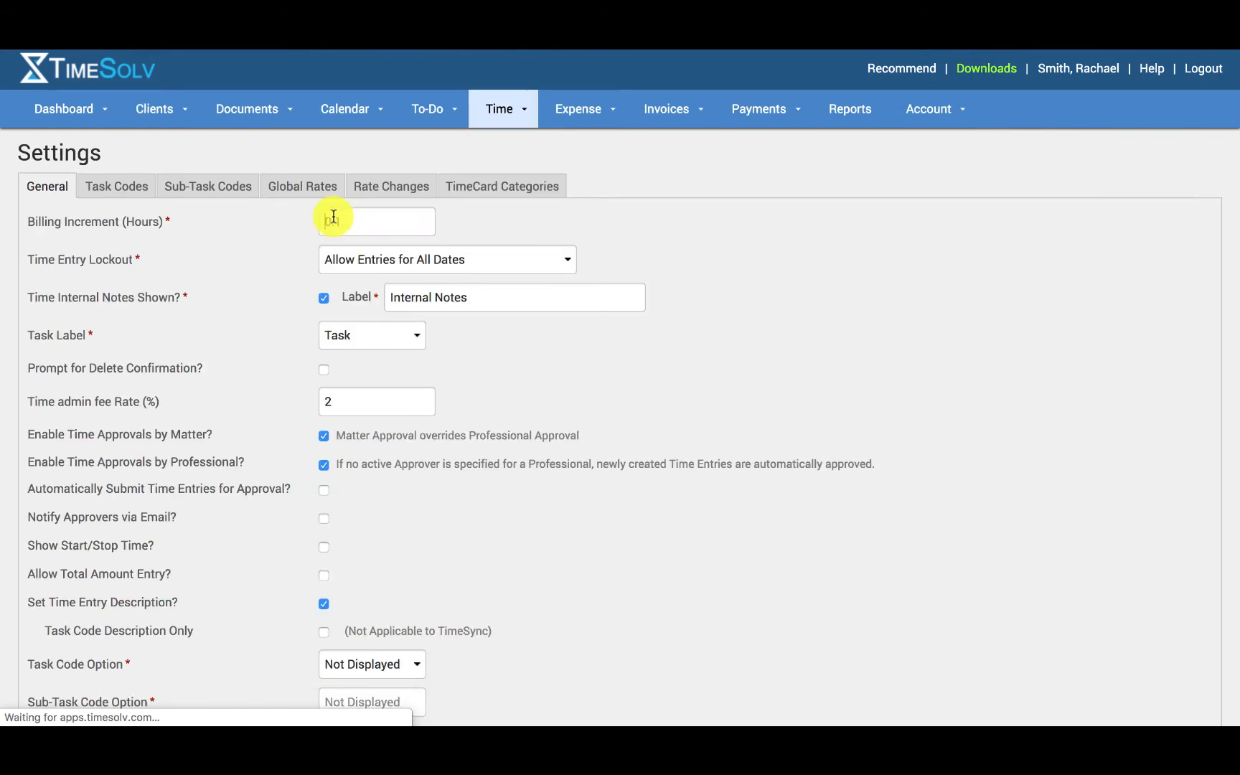
left_click(302, 187)
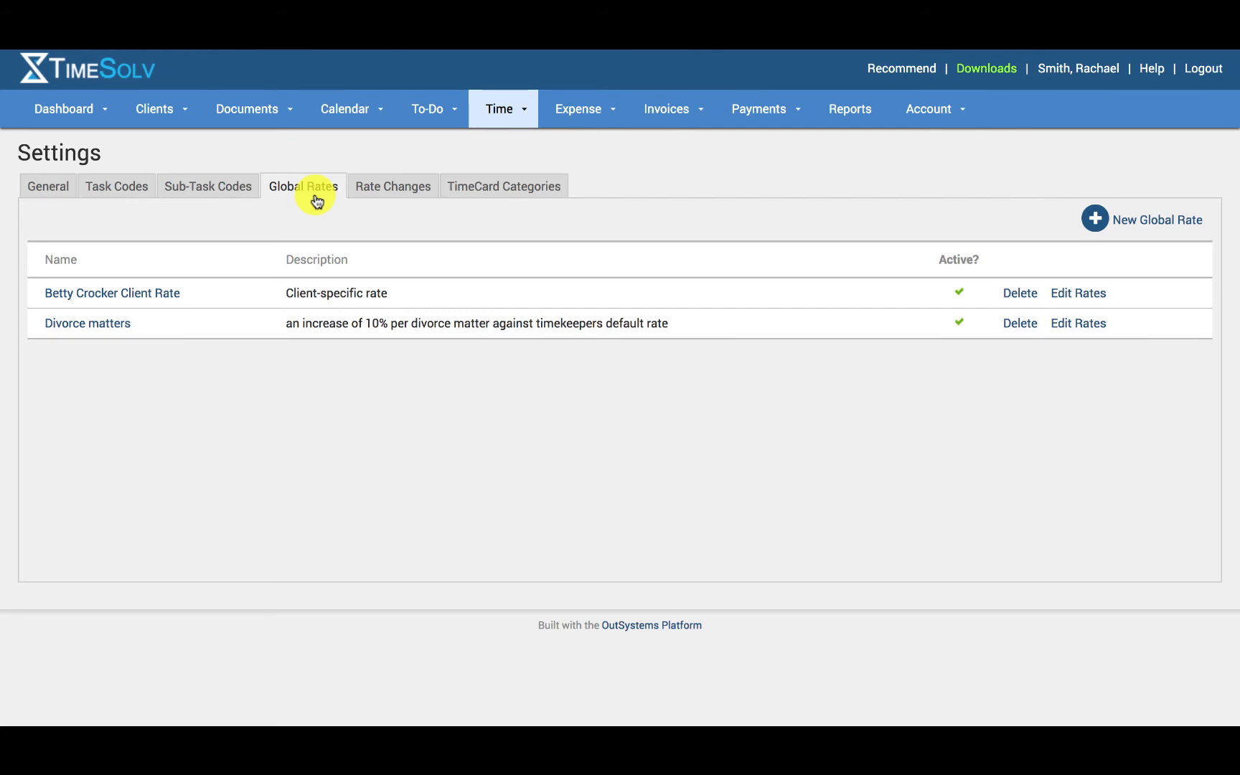
mouse_move(988, 232)
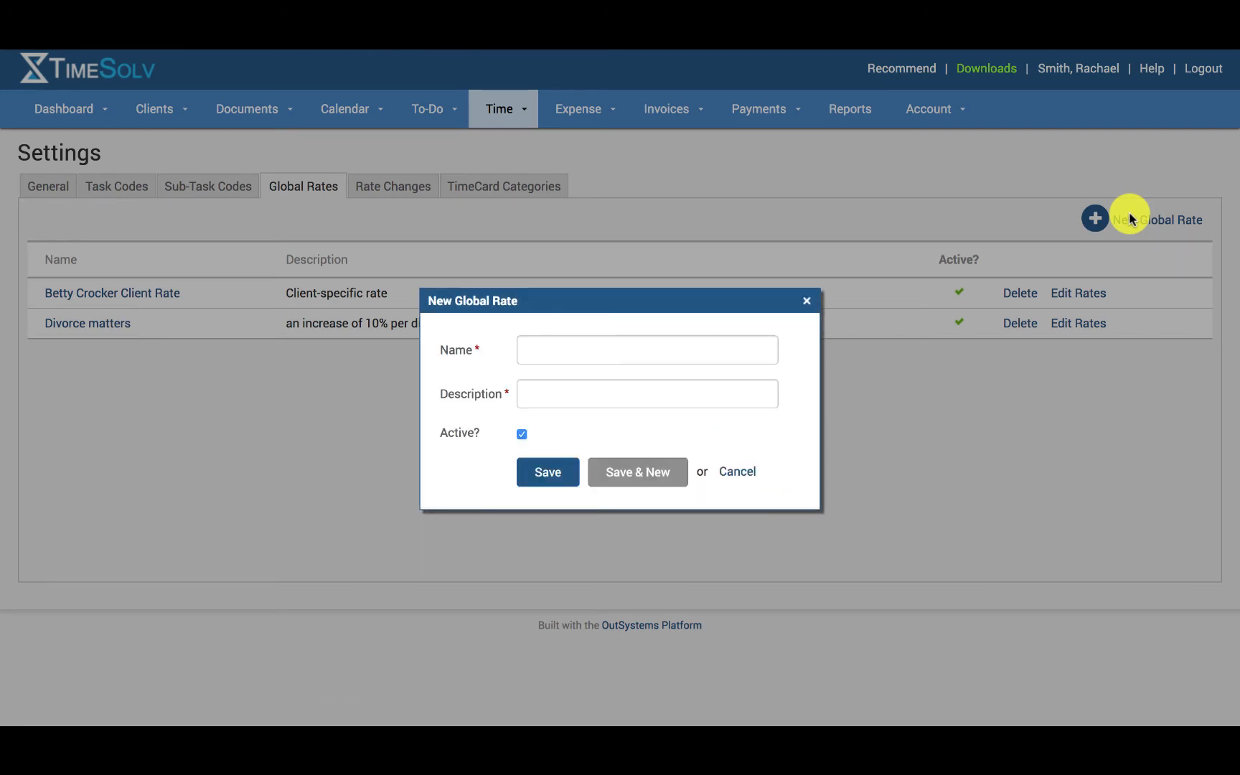
mouse_move(540, 382)
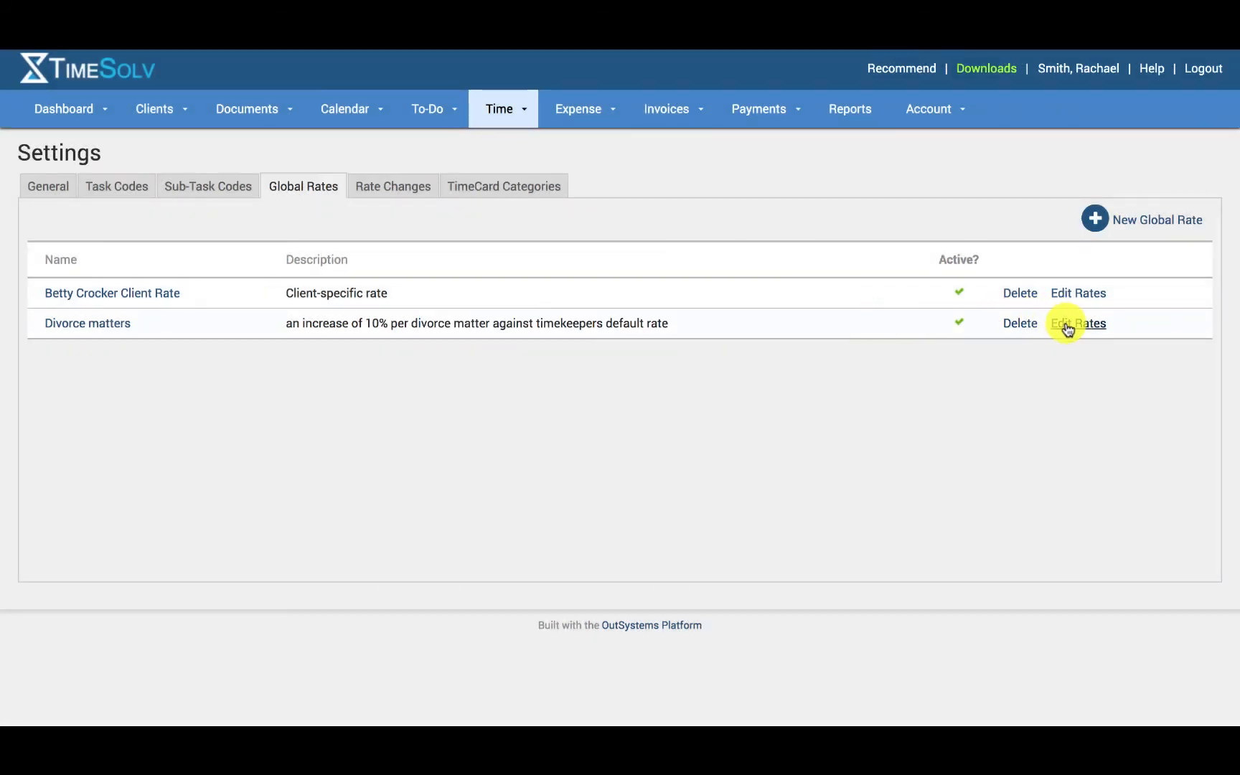
left_click(1077, 323)
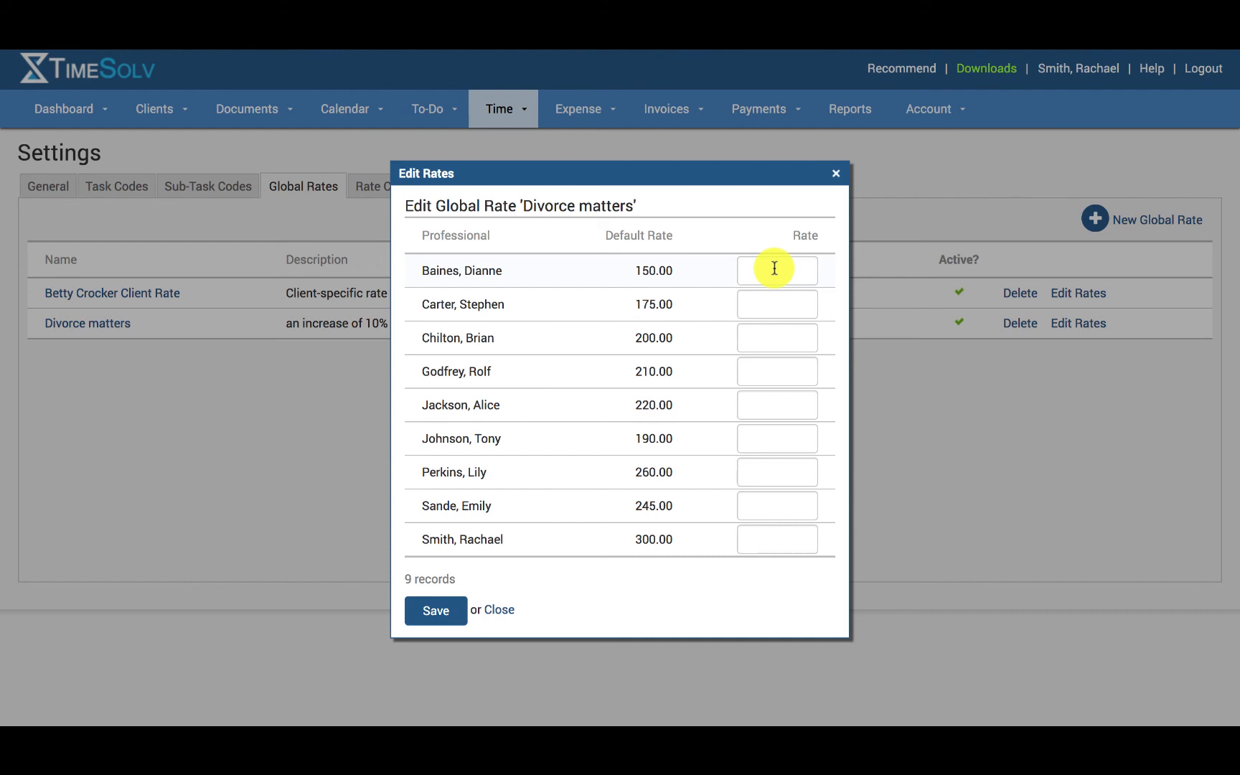
left_click(835, 174)
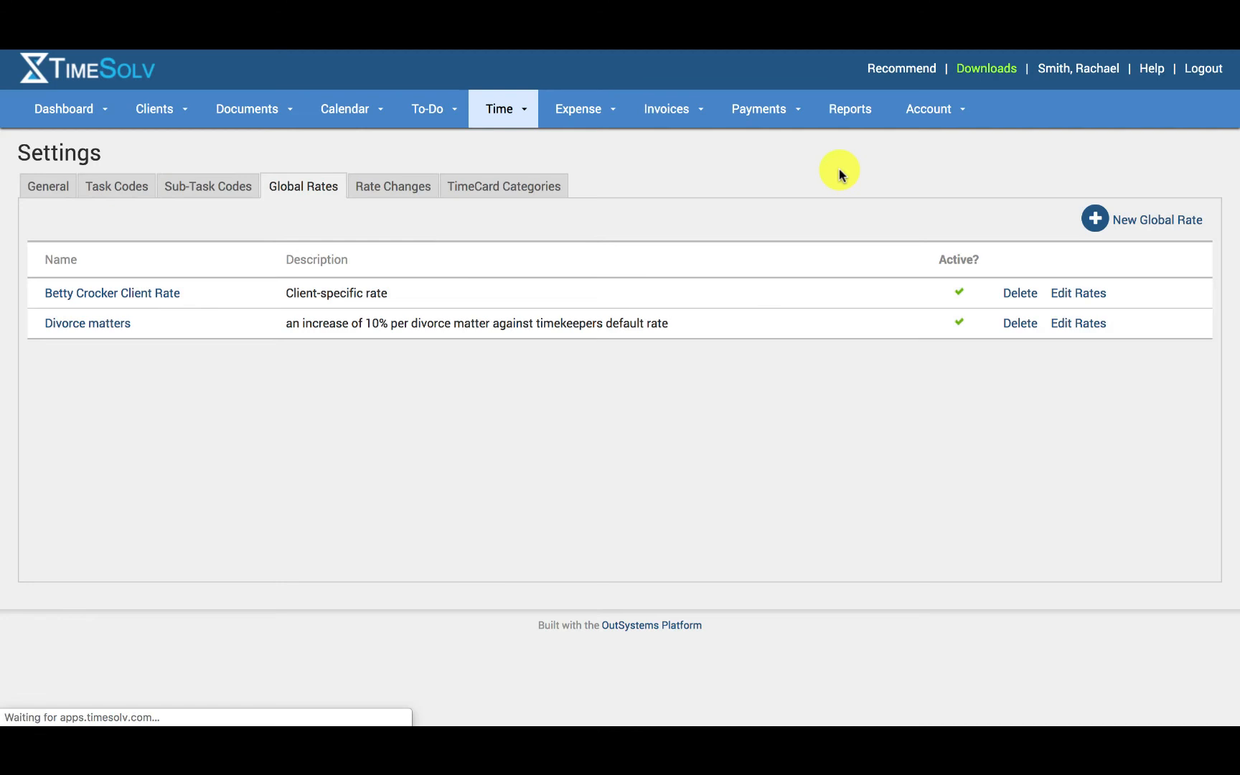
Switch the time settings to the Rate Changes search page
left_click(393, 187)
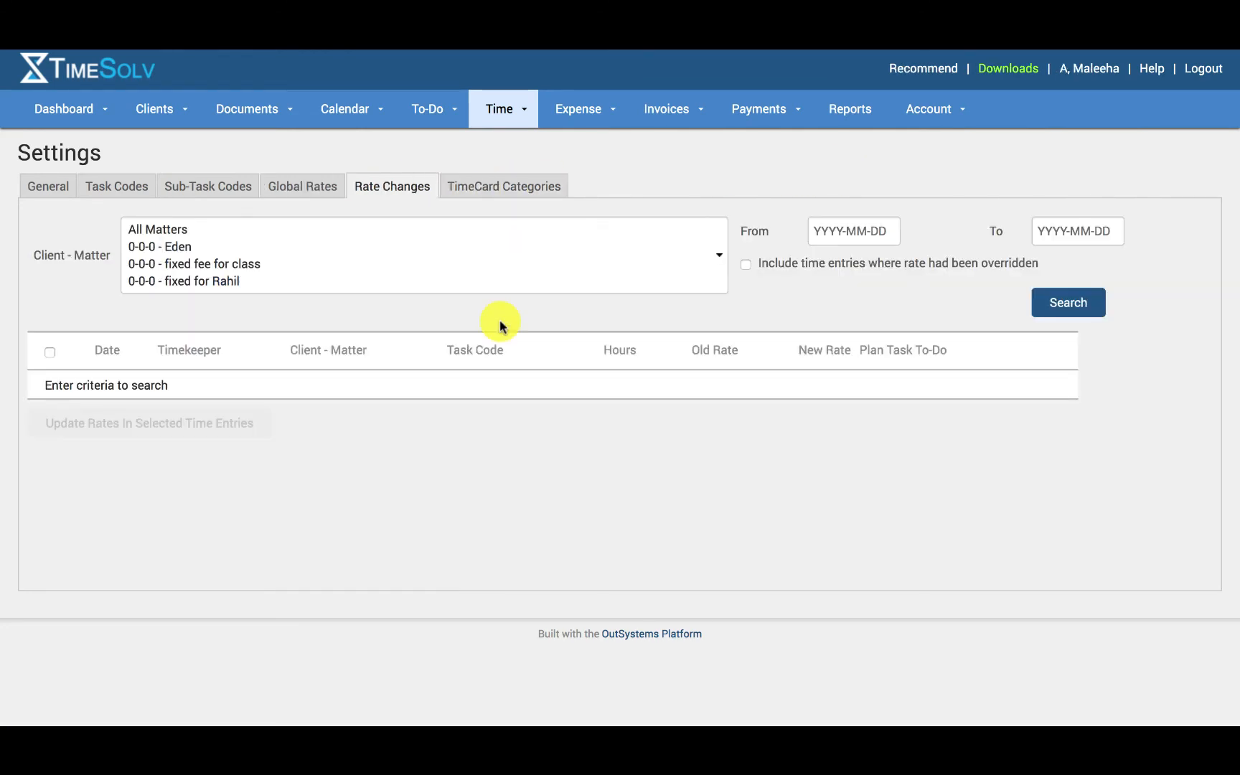
mouse_move(270, 236)
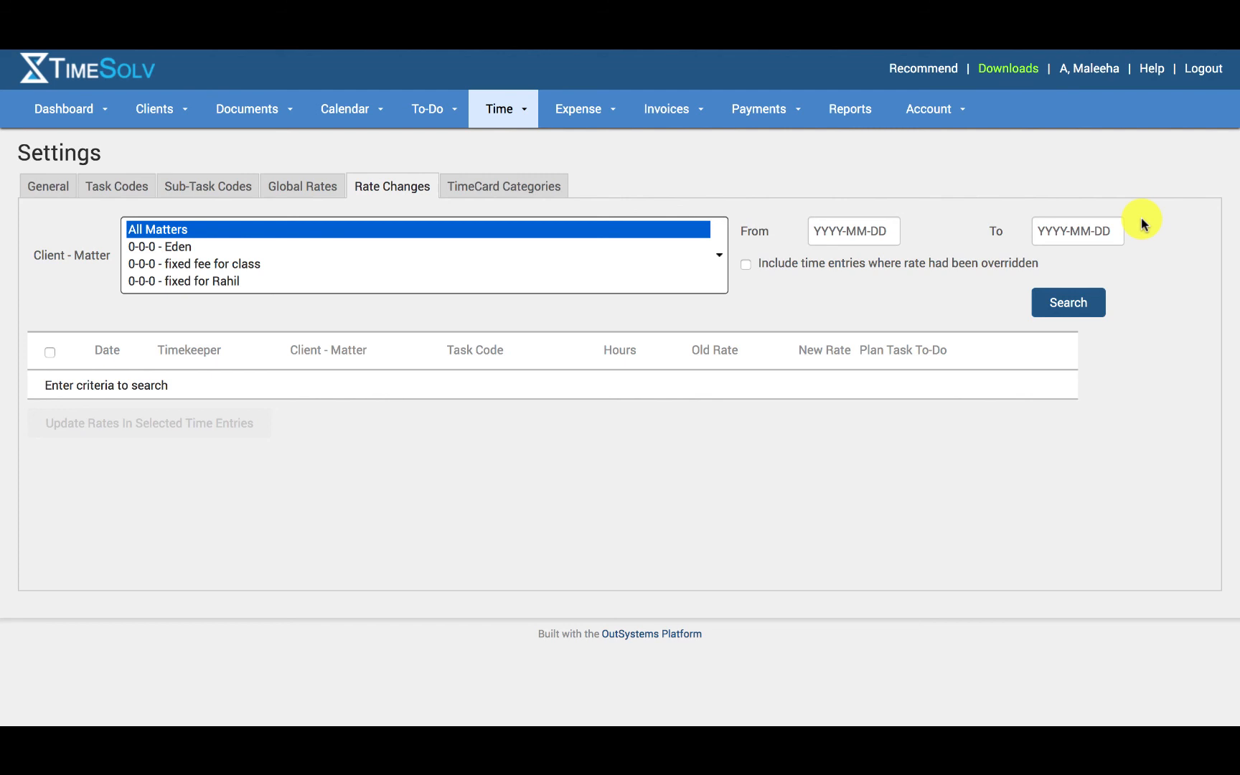
mouse_move(848, 267)
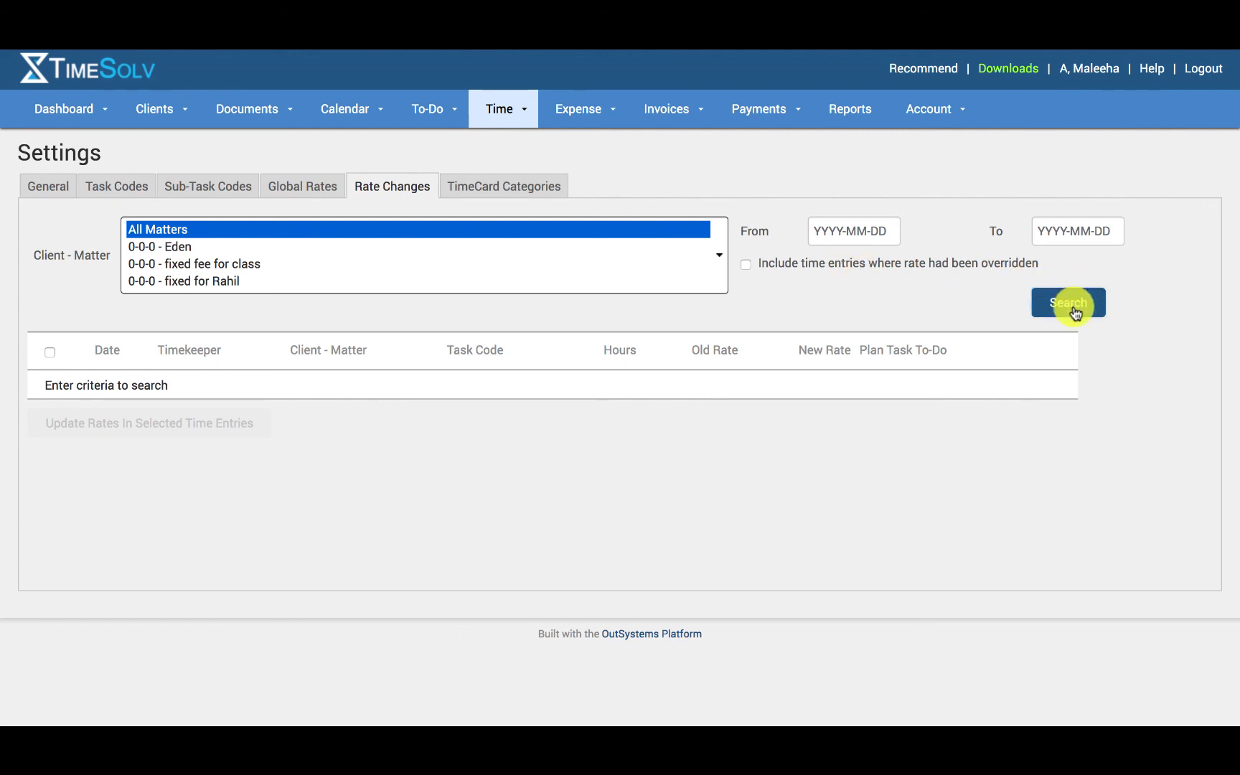
Search All Matters and select all eight Eden entries changing from 100.00 to 500.00
left_click(1068, 301)
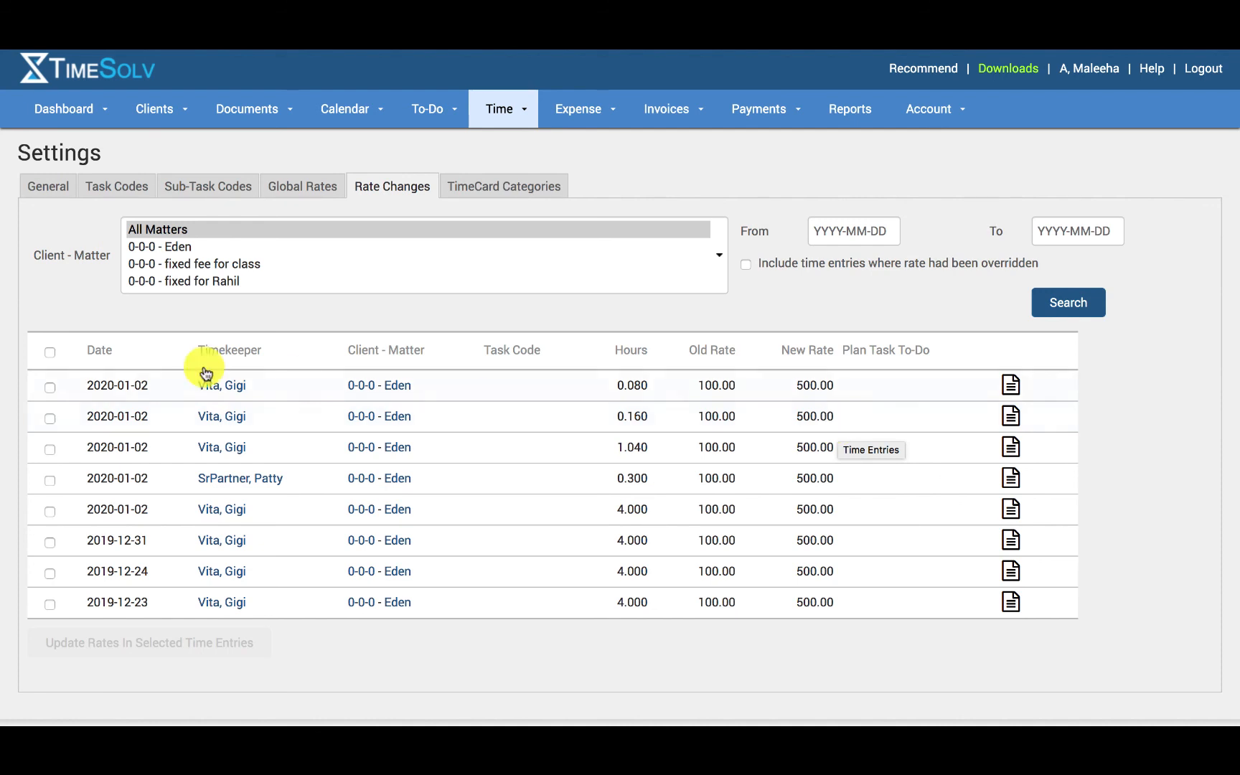
mouse_move(47, 350)
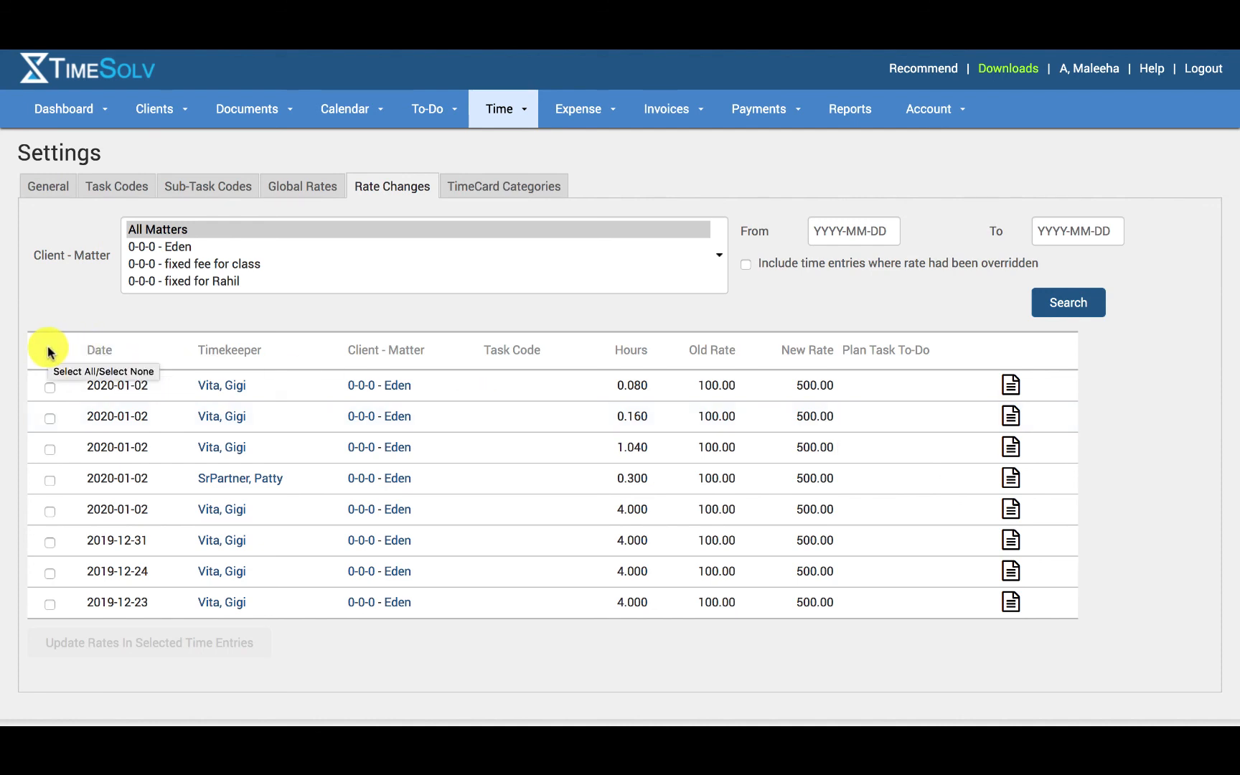
left_click(48, 350)
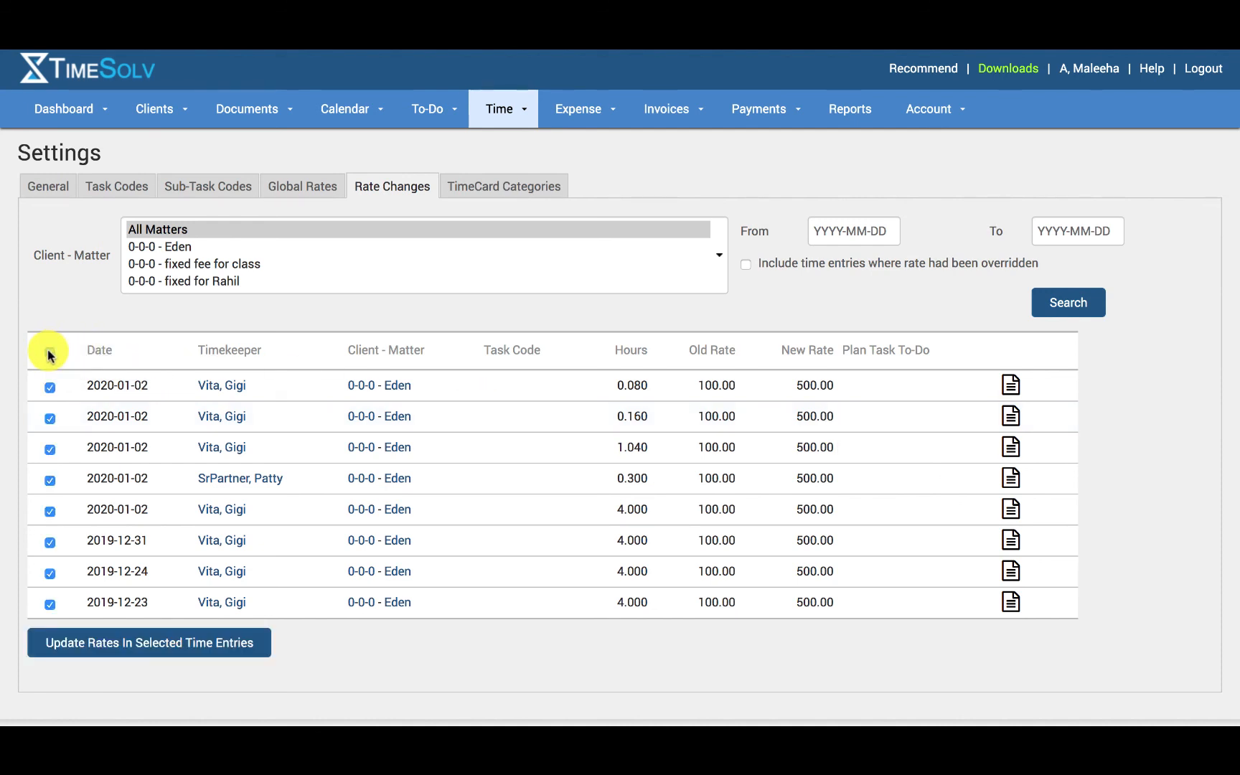
left_click(49, 350)
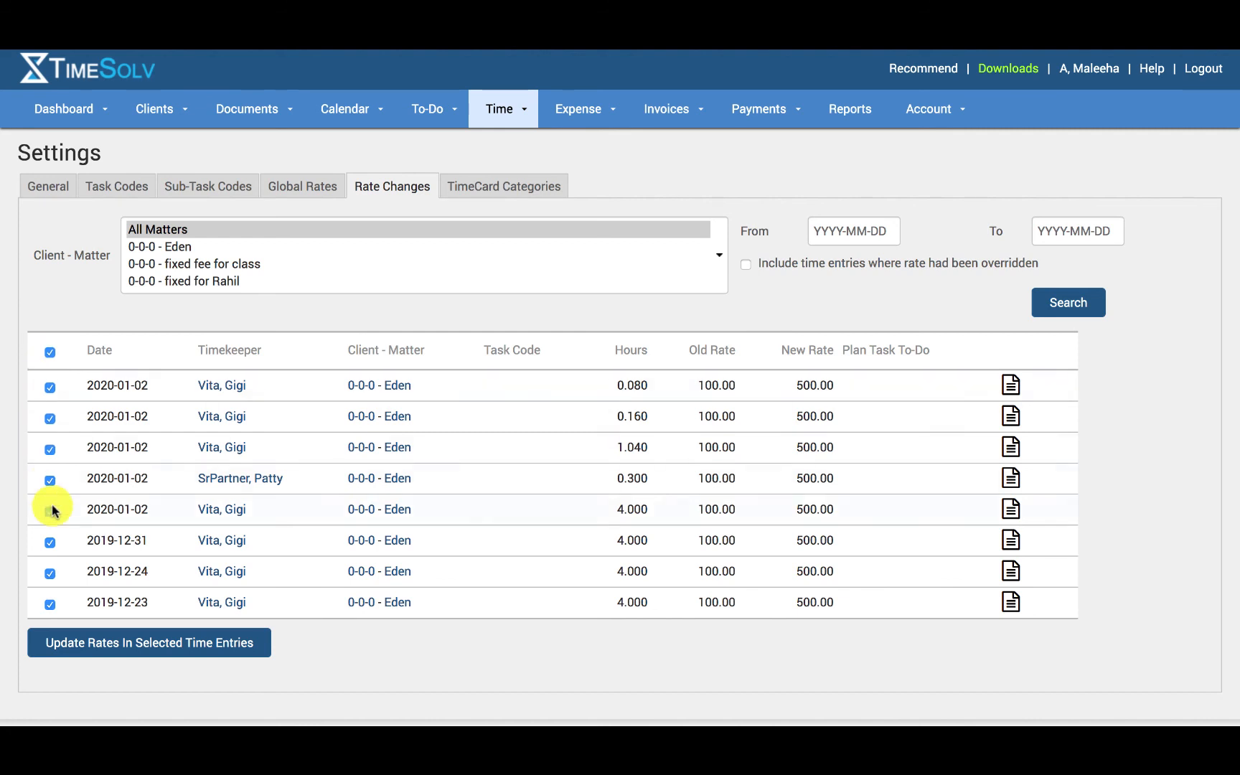